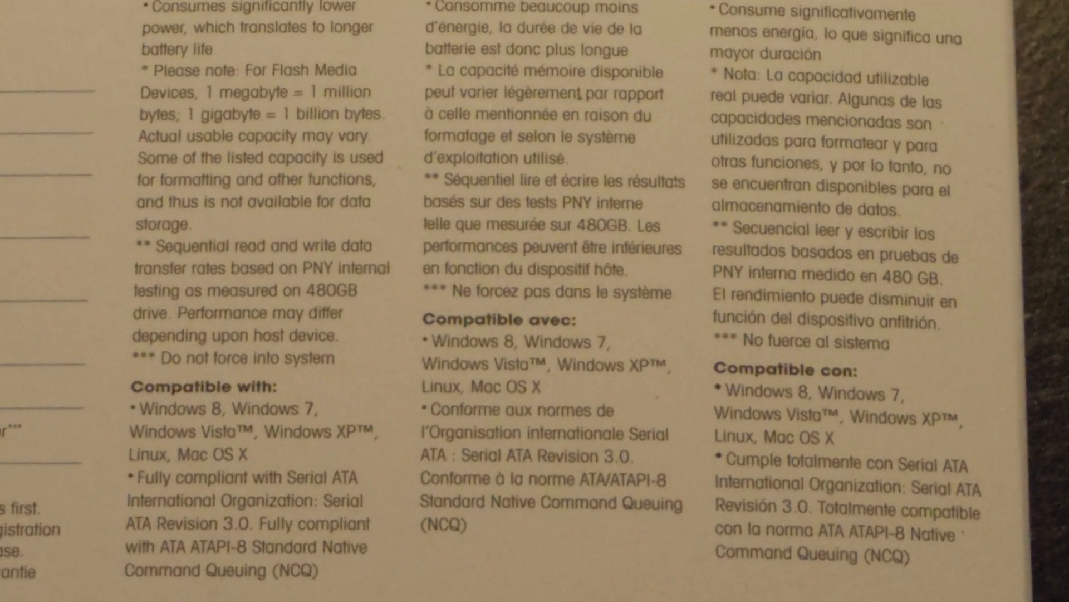
scroll(up, 3)
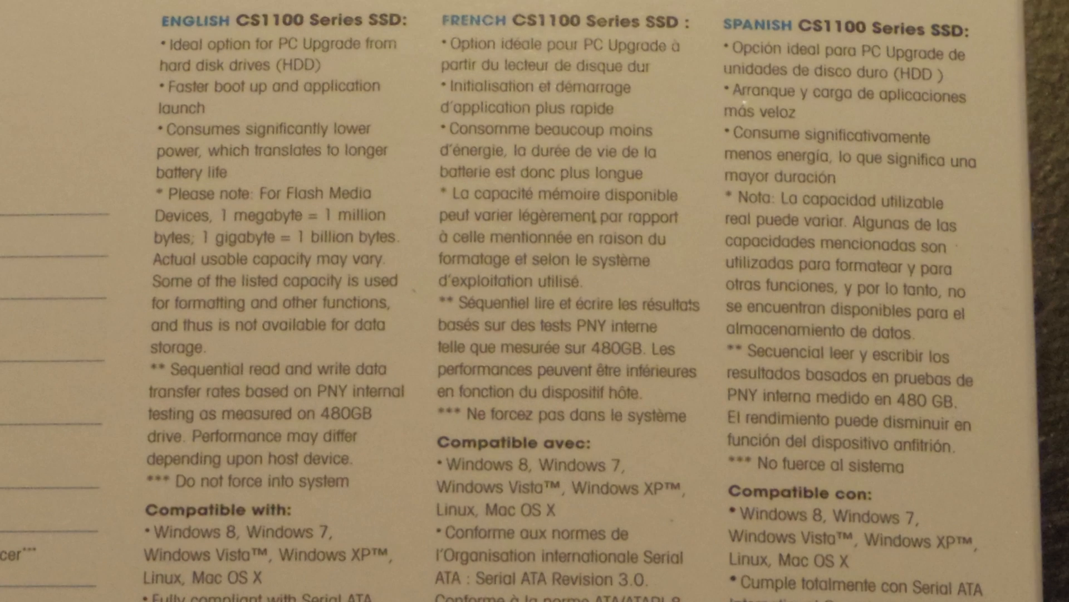